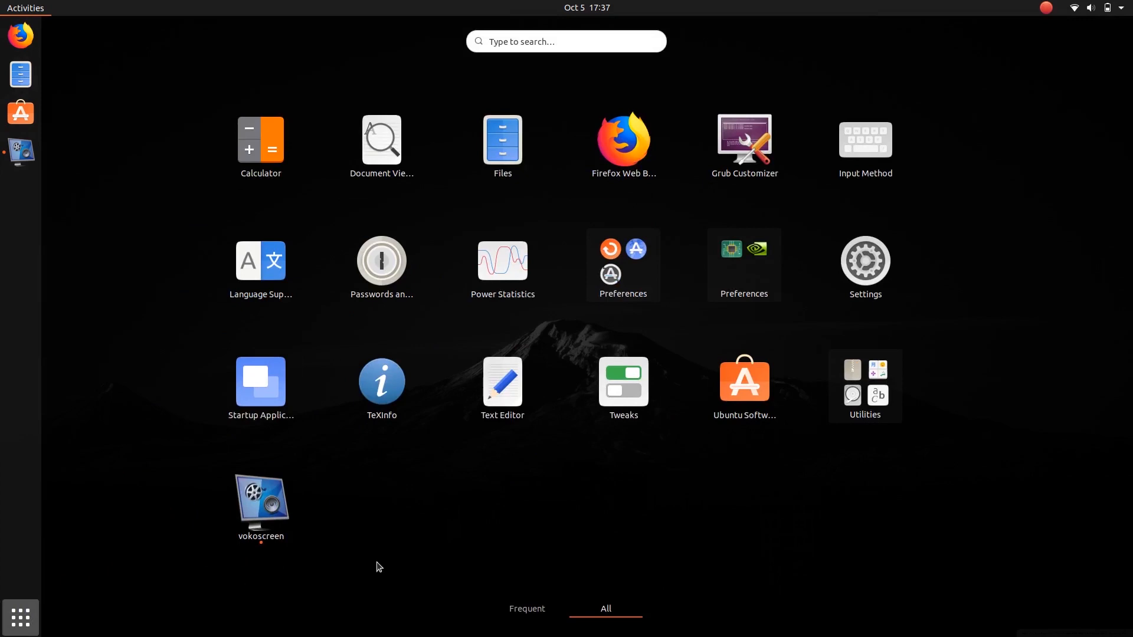
mouse_move(99, 352)
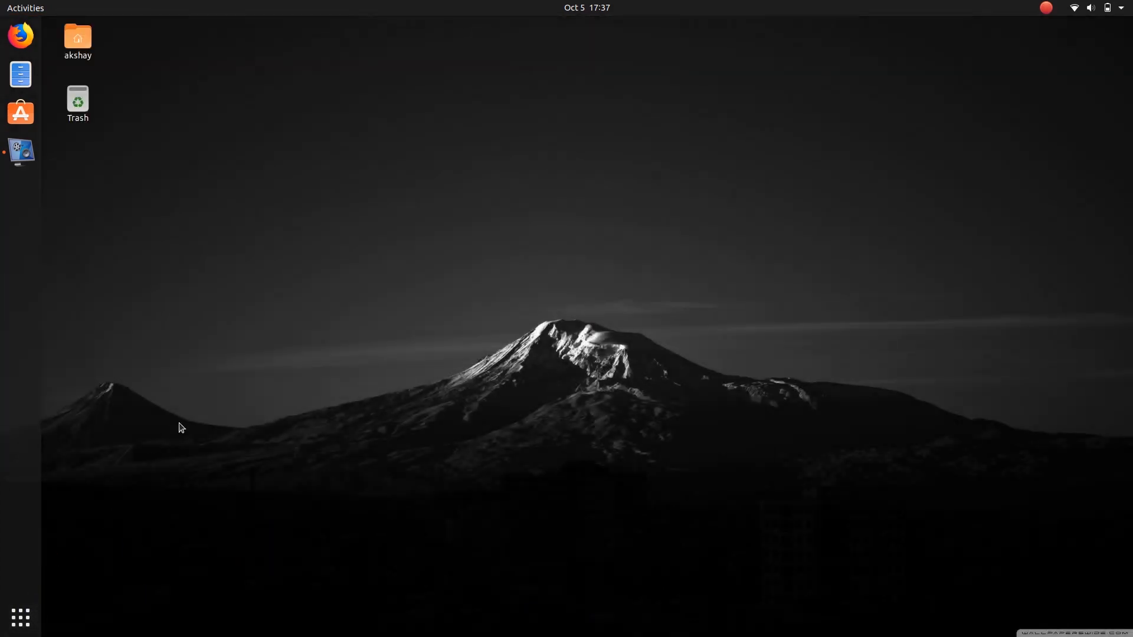
mouse_move(245, 377)
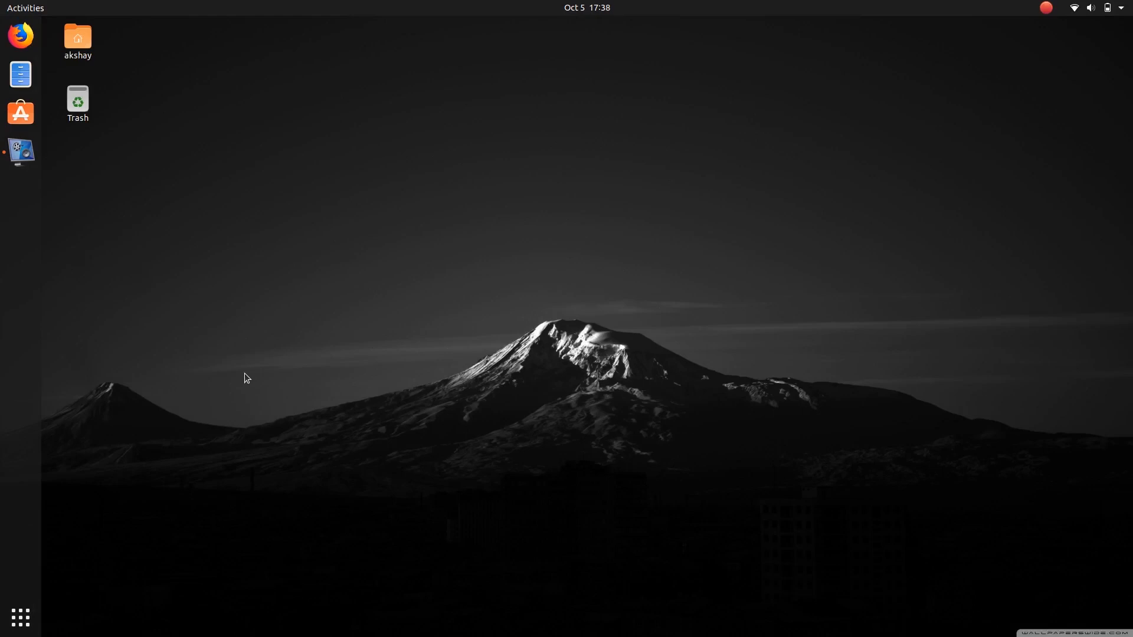
mouse_move(231, 297)
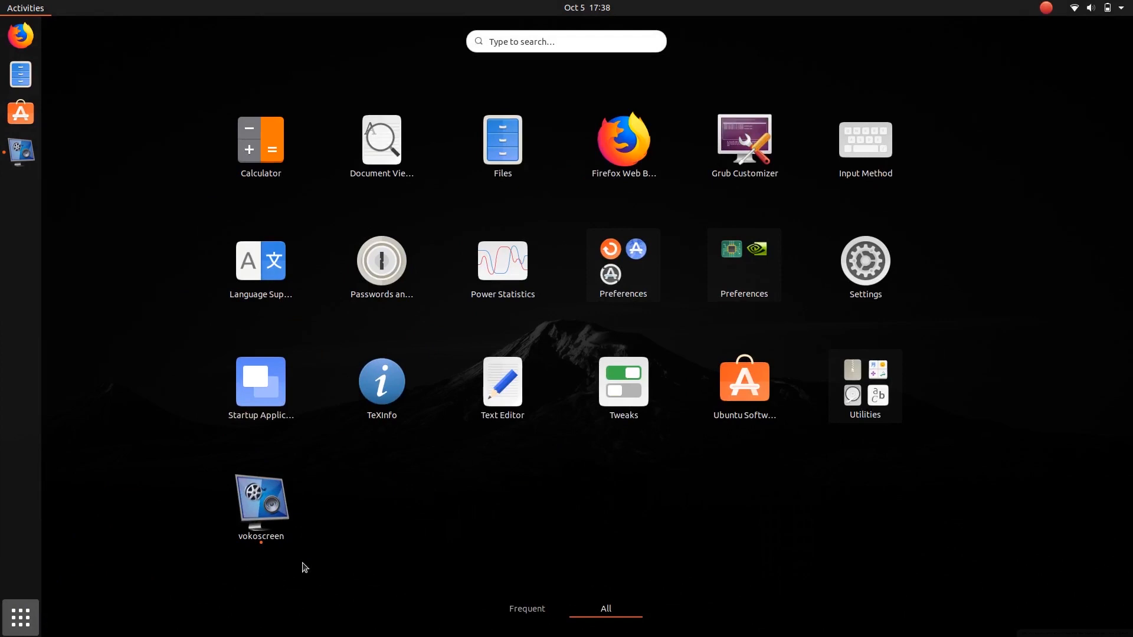
- Launch Tweaks, set the Applications theme to Yaru-dark, and close the window
type("twe")
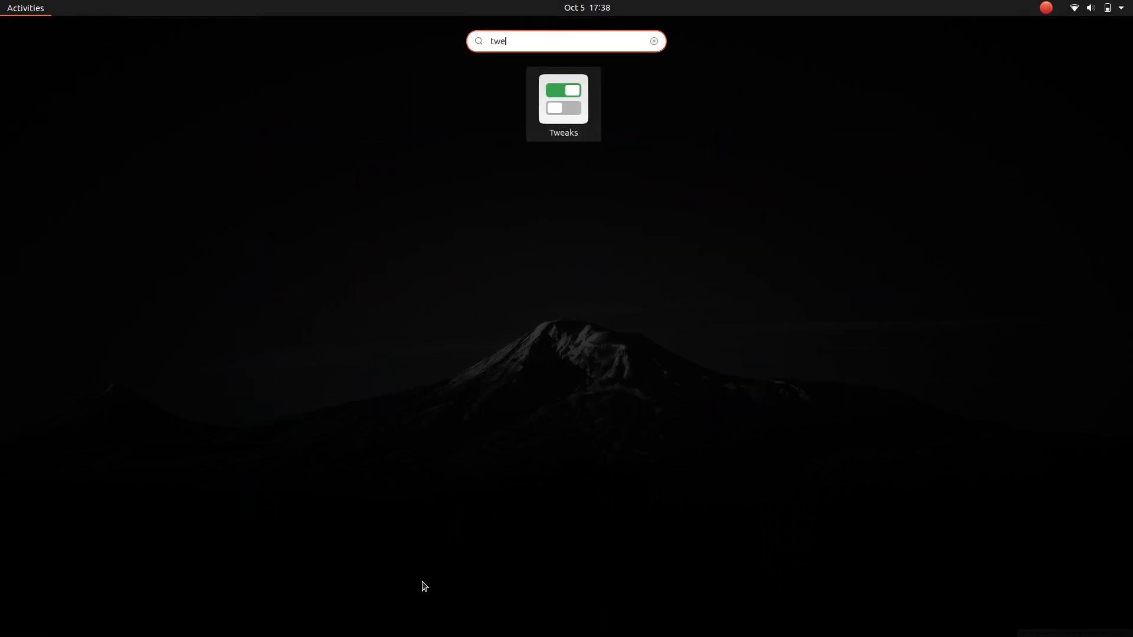
left_click(563, 99)
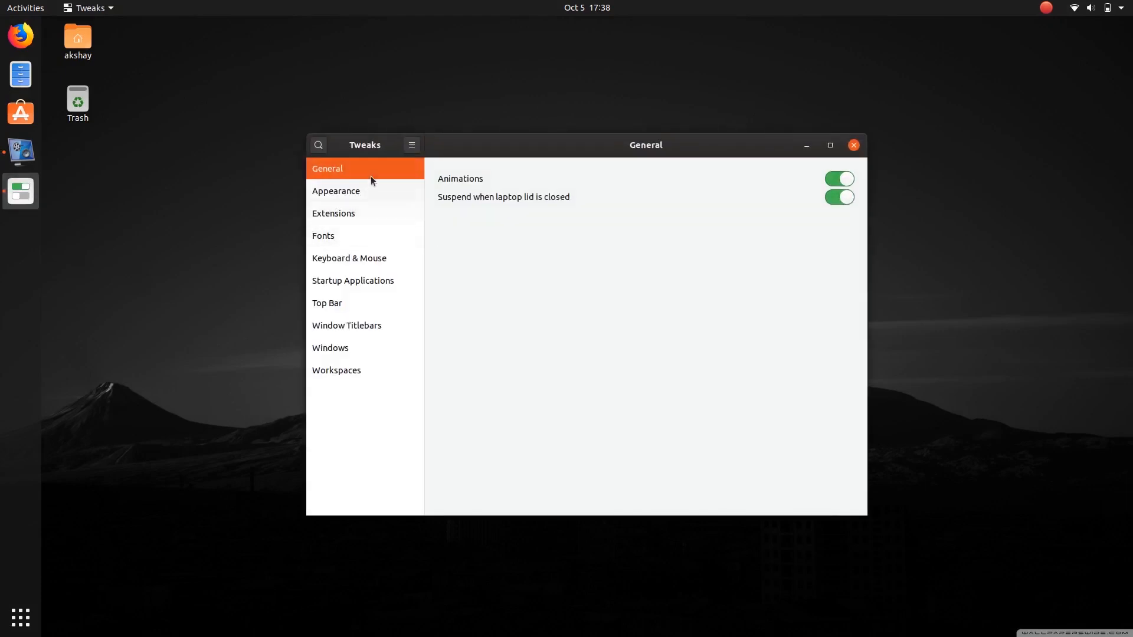
left_click(335, 191)
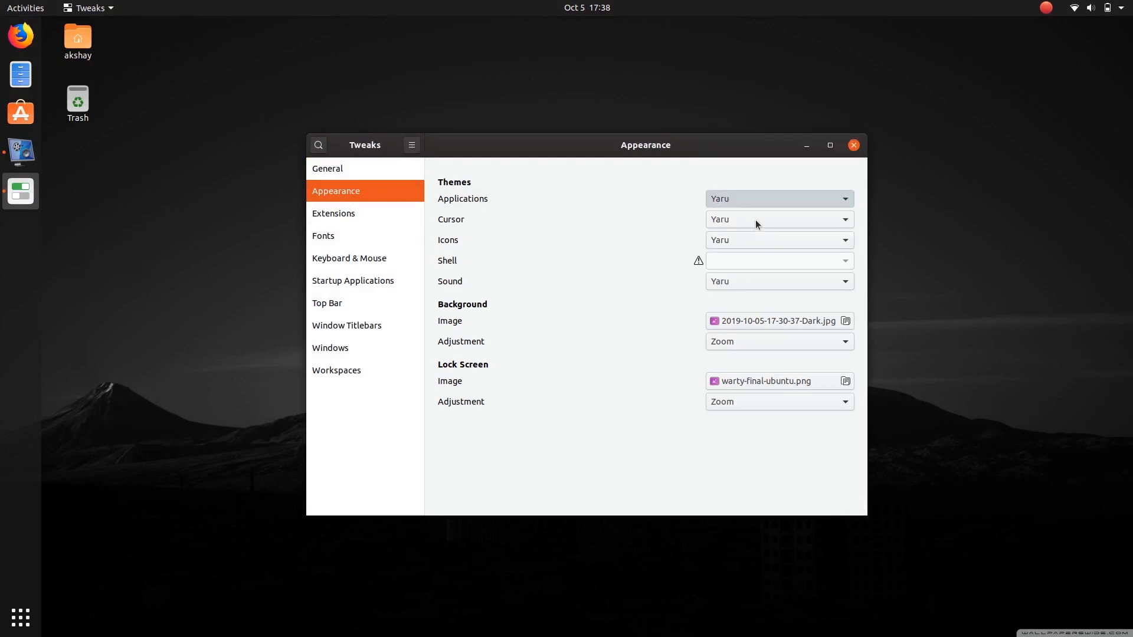
left_click(776, 199)
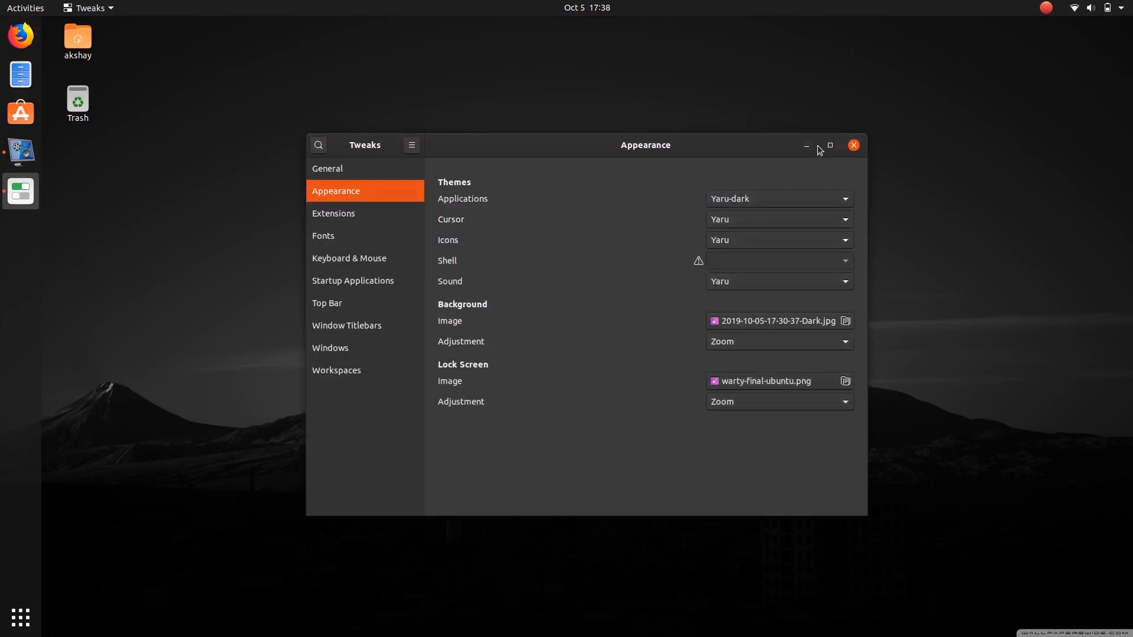
left_click(853, 145)
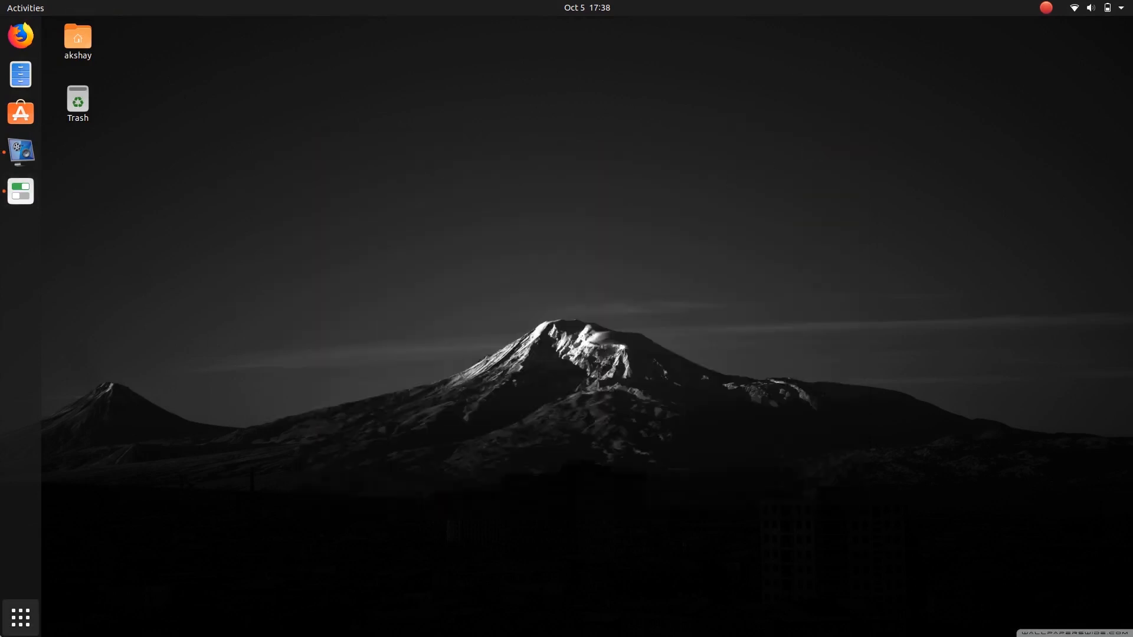
left_click(20, 618)
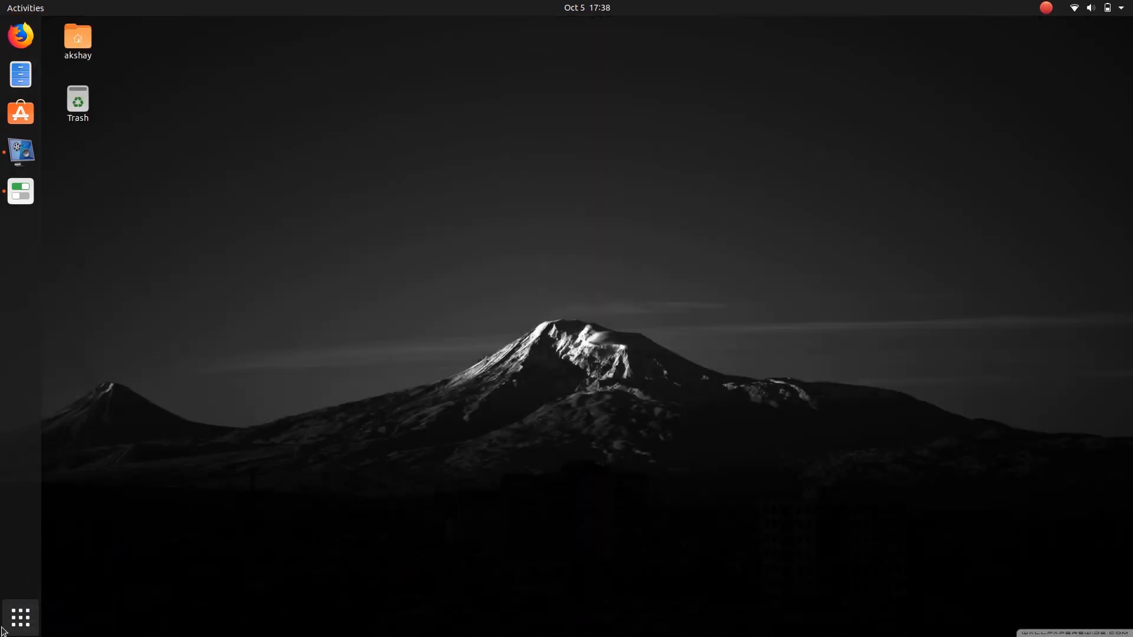
- Preview the dark theme in the home folder window and Firefox, closing each
double_click(77, 37)
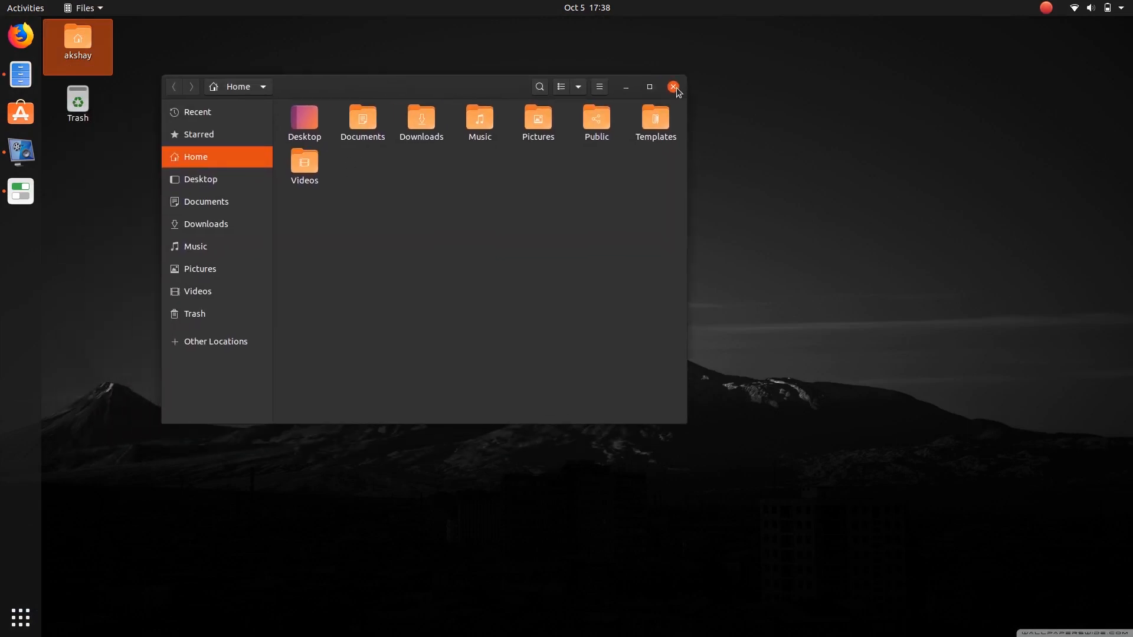
left_click(673, 86)
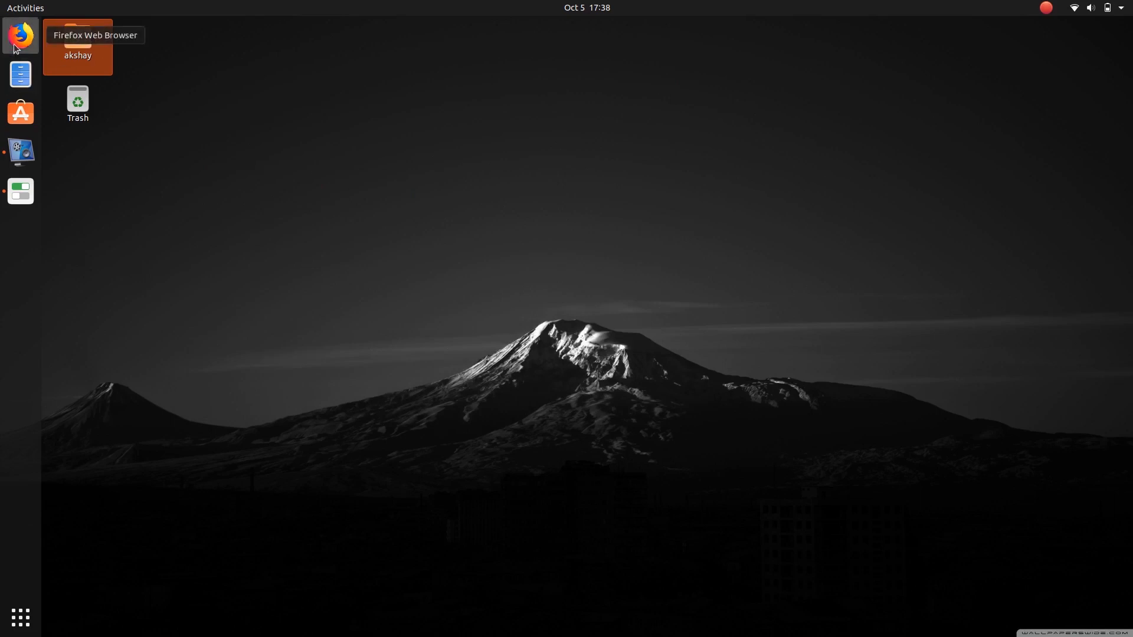
left_click(20, 35)
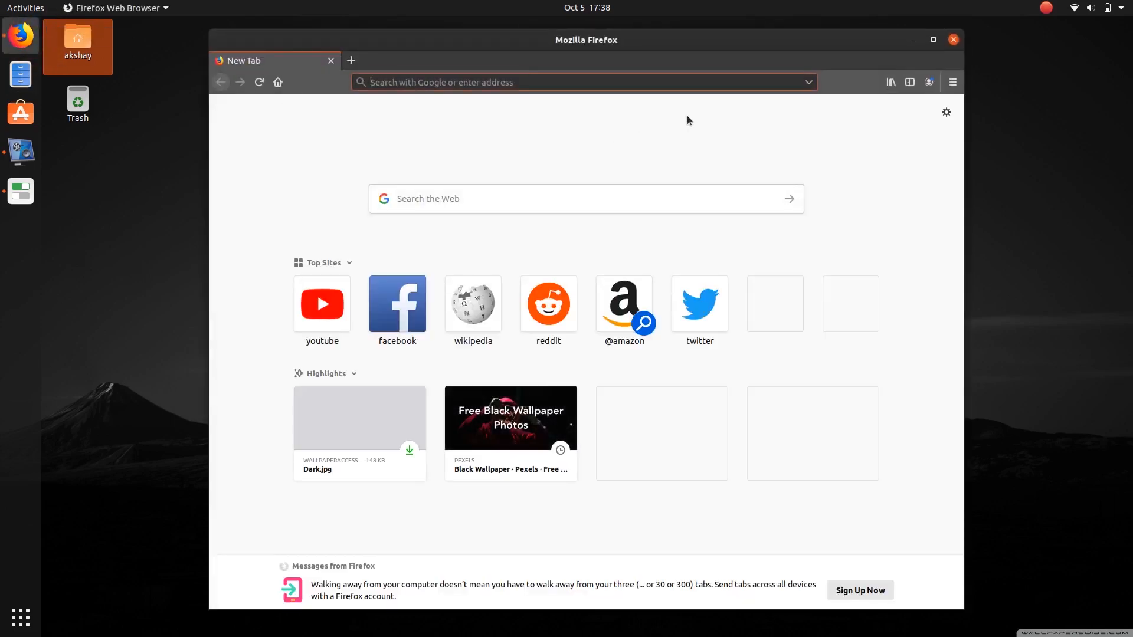
left_click(953, 38)
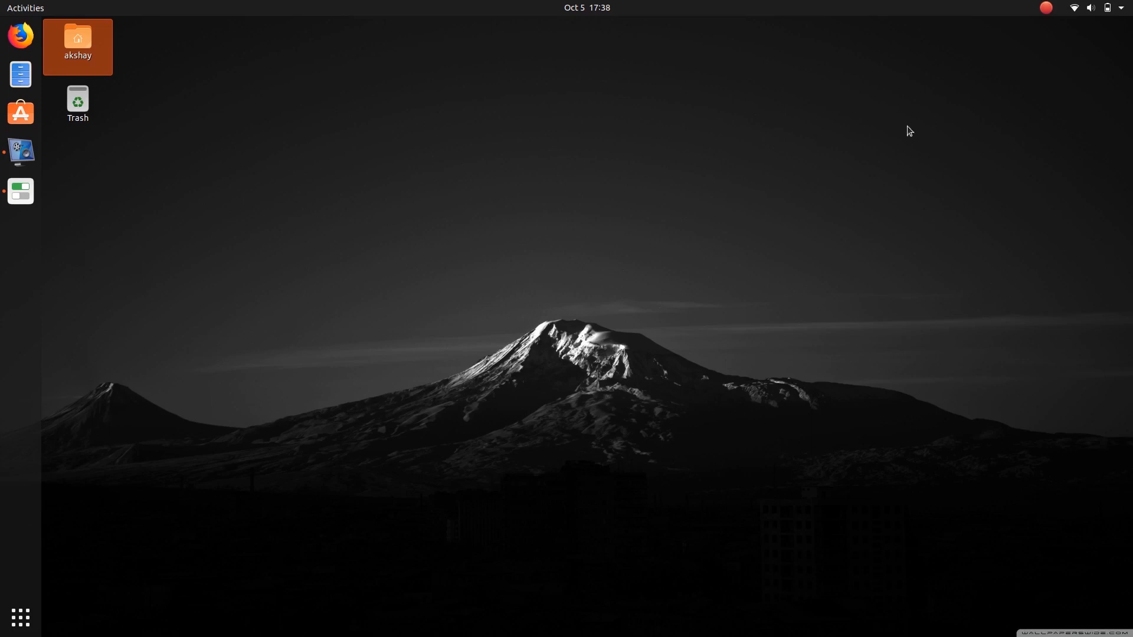
left_click(20, 618)
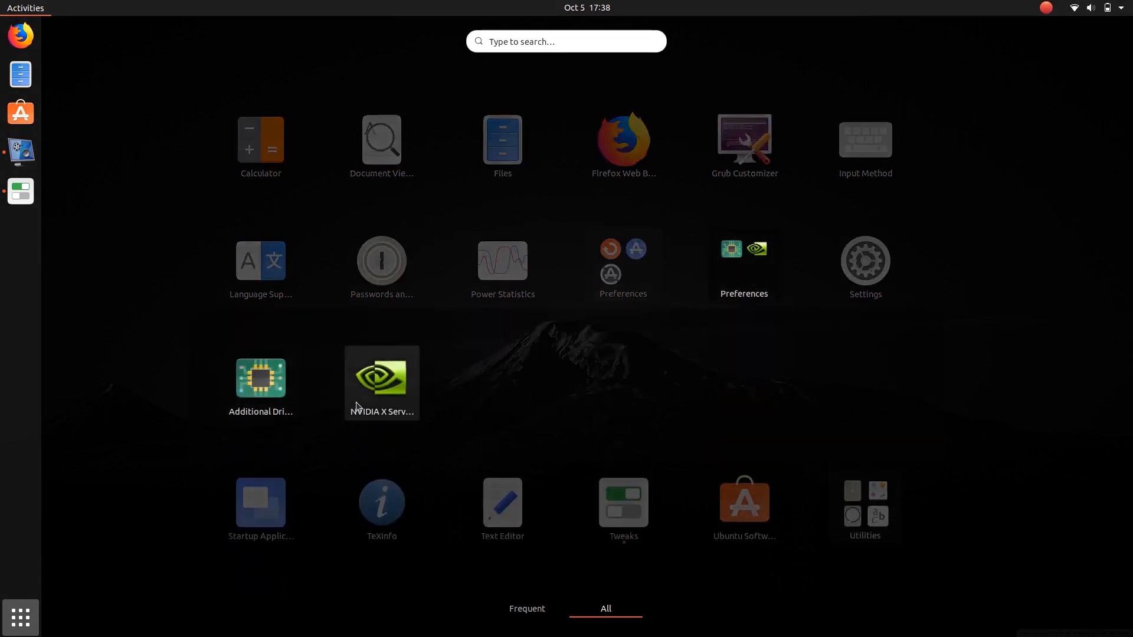
mouse_move(927, 341)
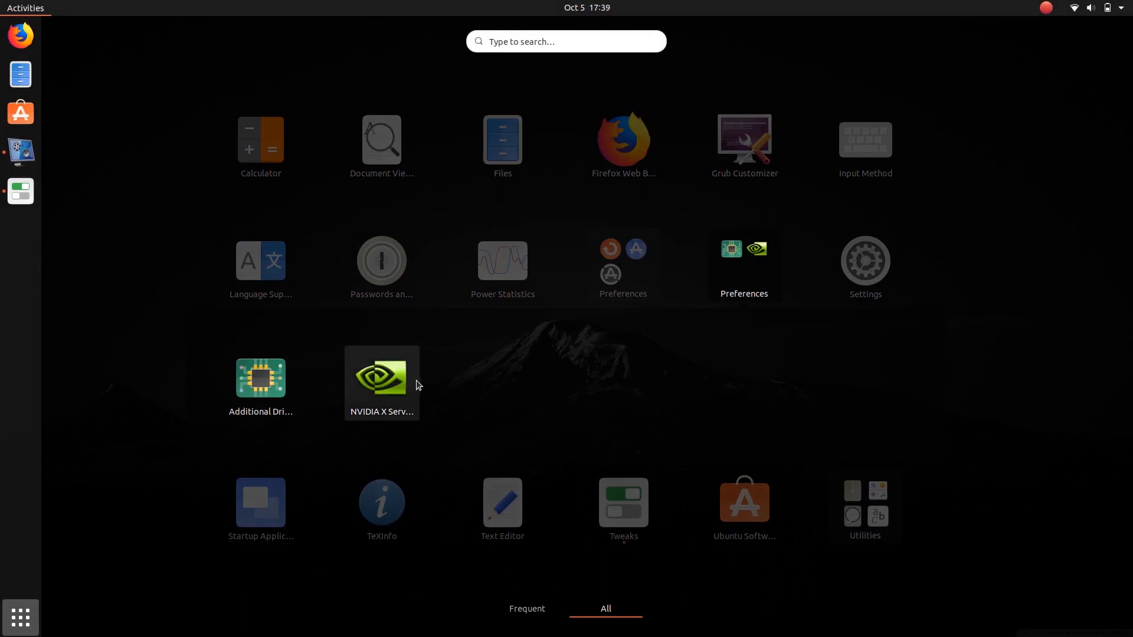
mouse_move(683, 357)
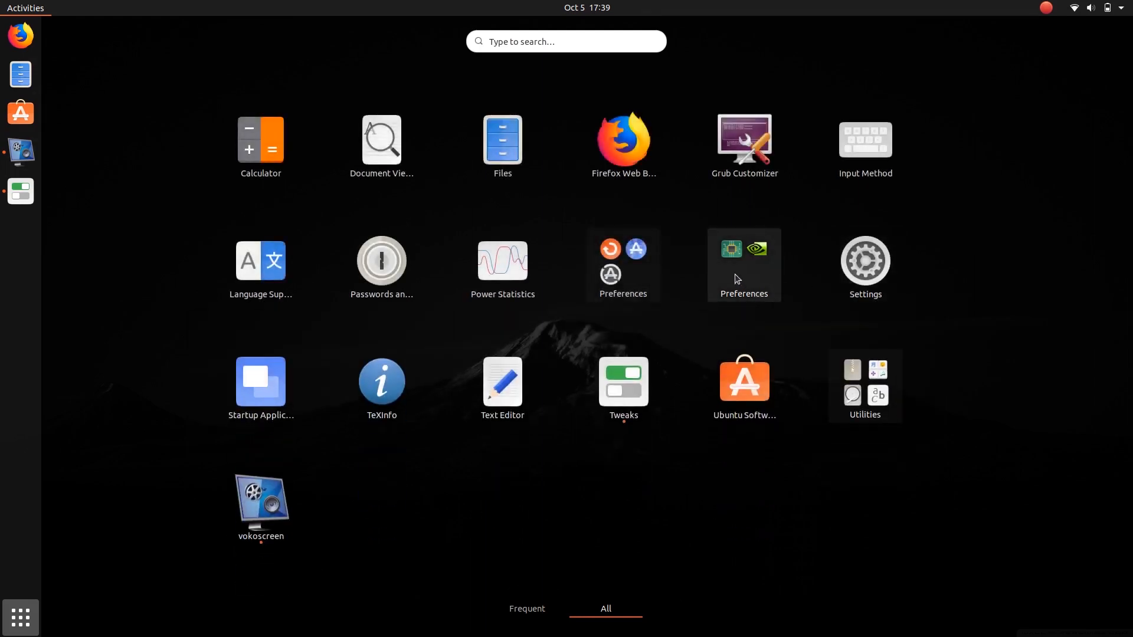
mouse_move(737, 276)
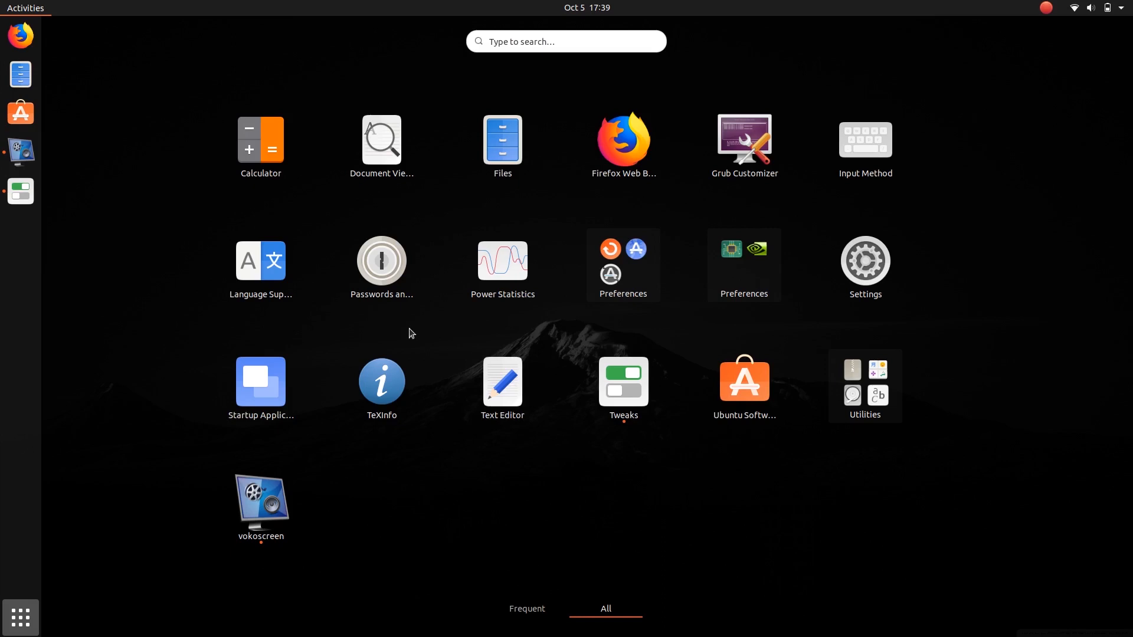
mouse_move(260, 143)
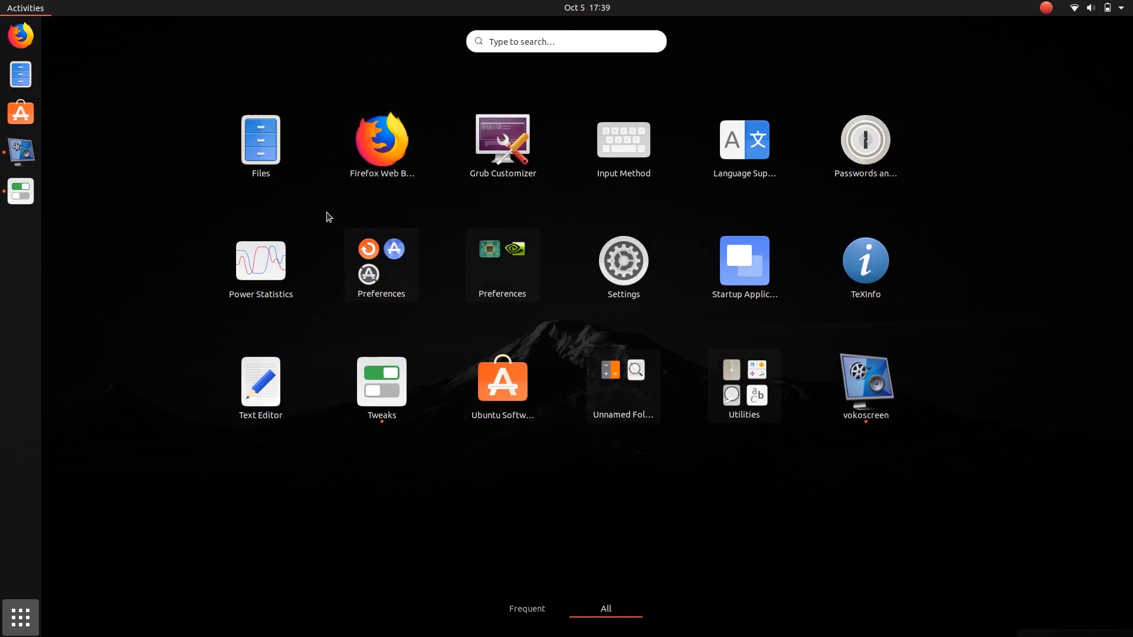
mouse_move(376, 299)
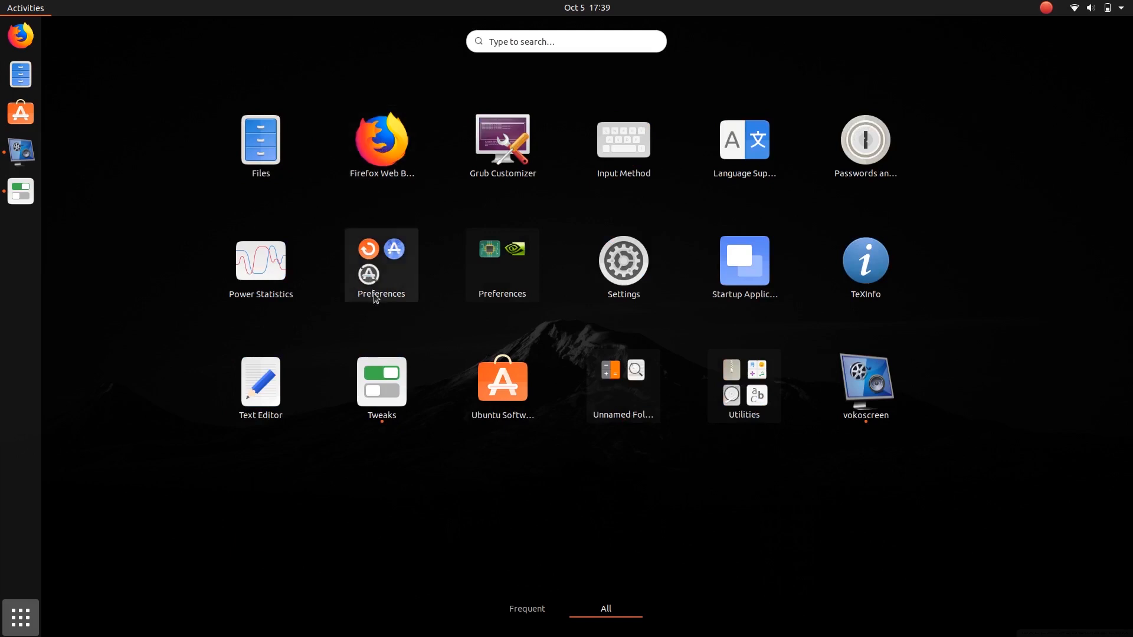
mouse_move(638, 440)
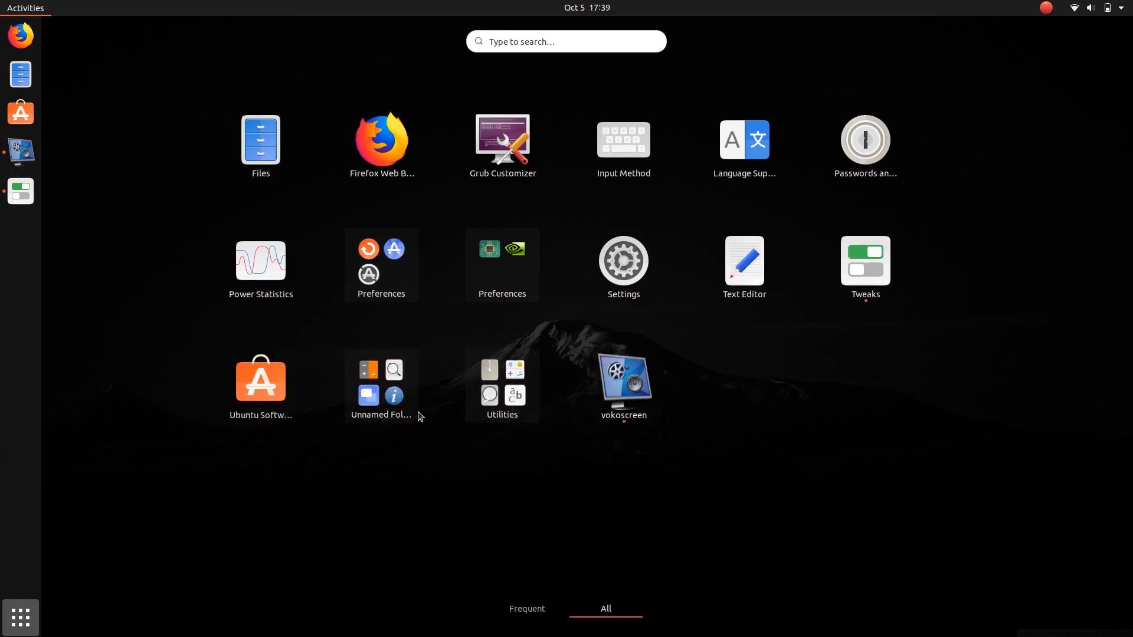
scroll("down", 3)
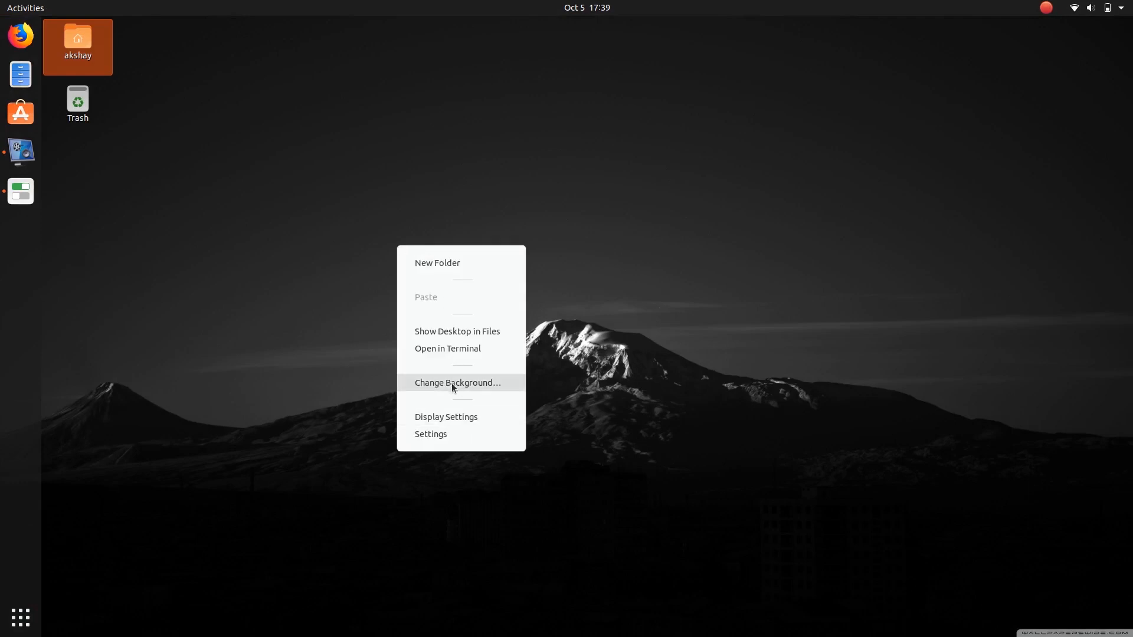
- Set the dark mountain photo as the desktop background from Change Background
left_click(457, 382)
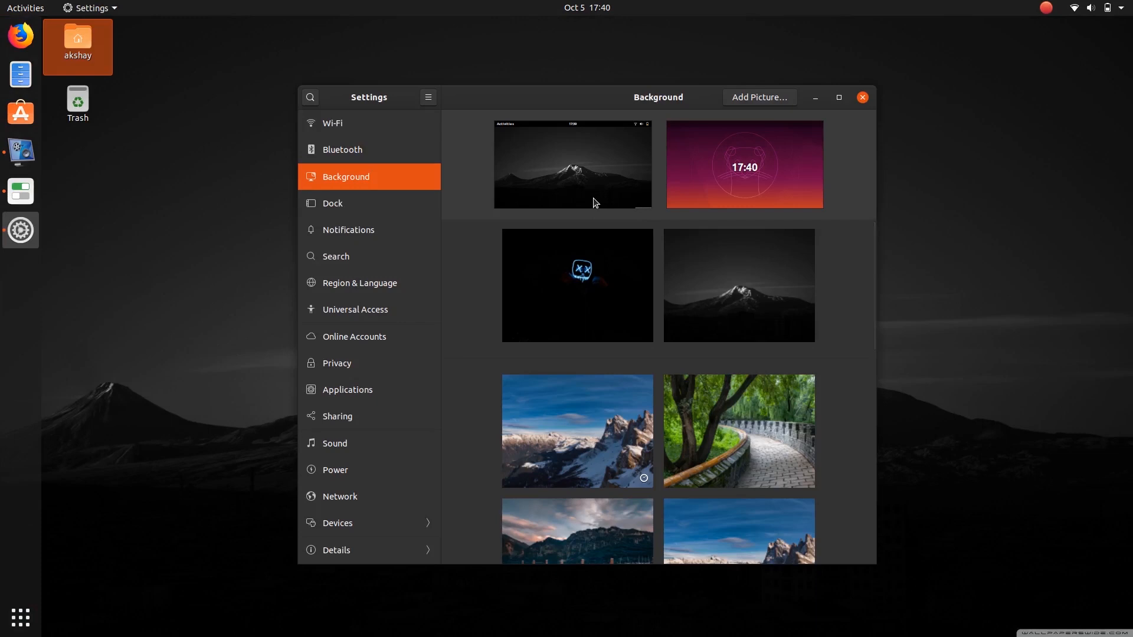
left_click(737, 284)
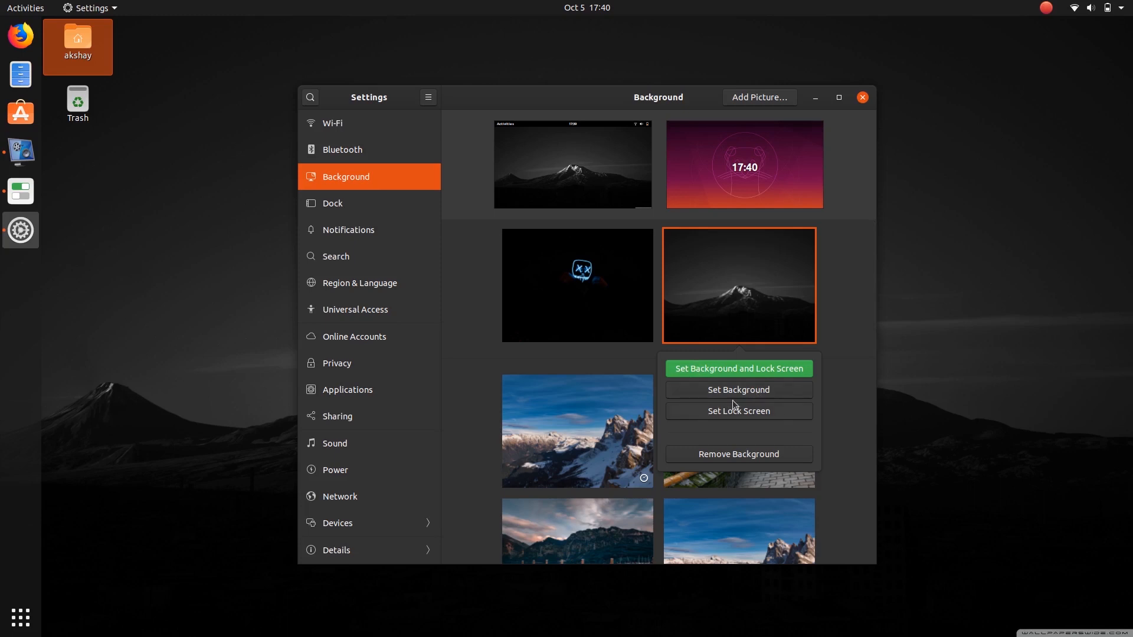
mouse_move(759, 365)
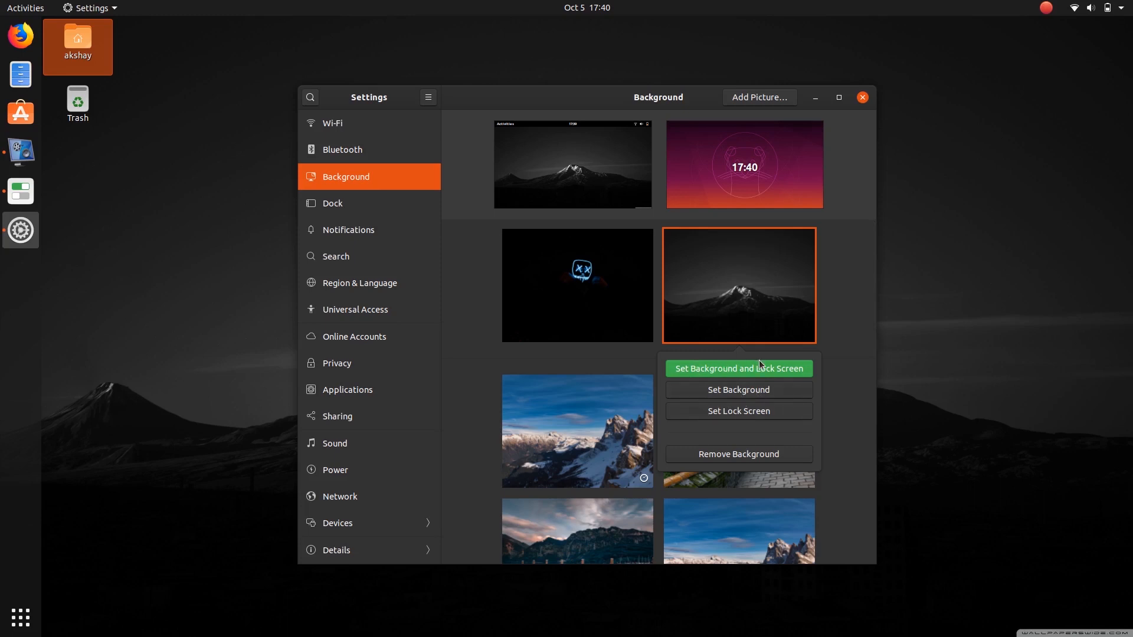
mouse_move(664, 408)
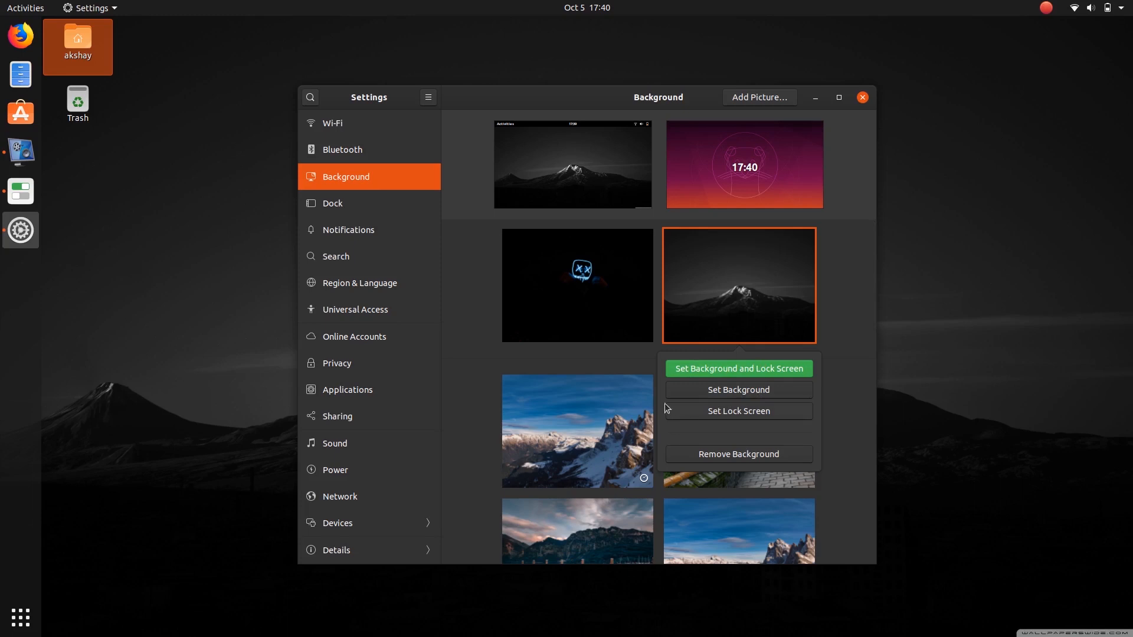
mouse_move(596, 424)
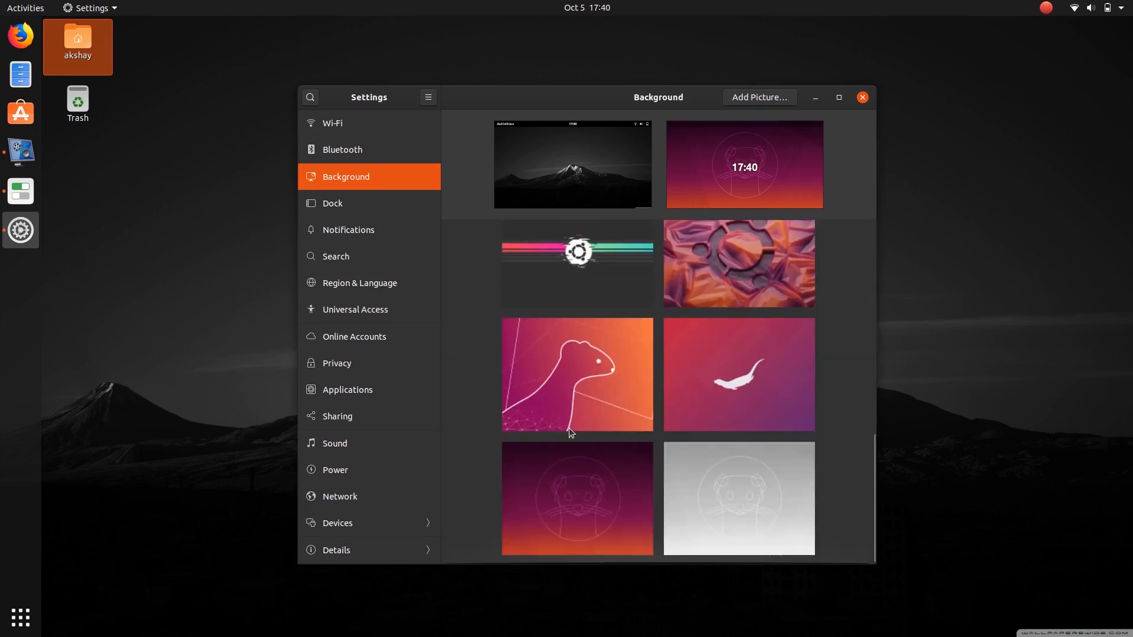
scroll("down", 3)
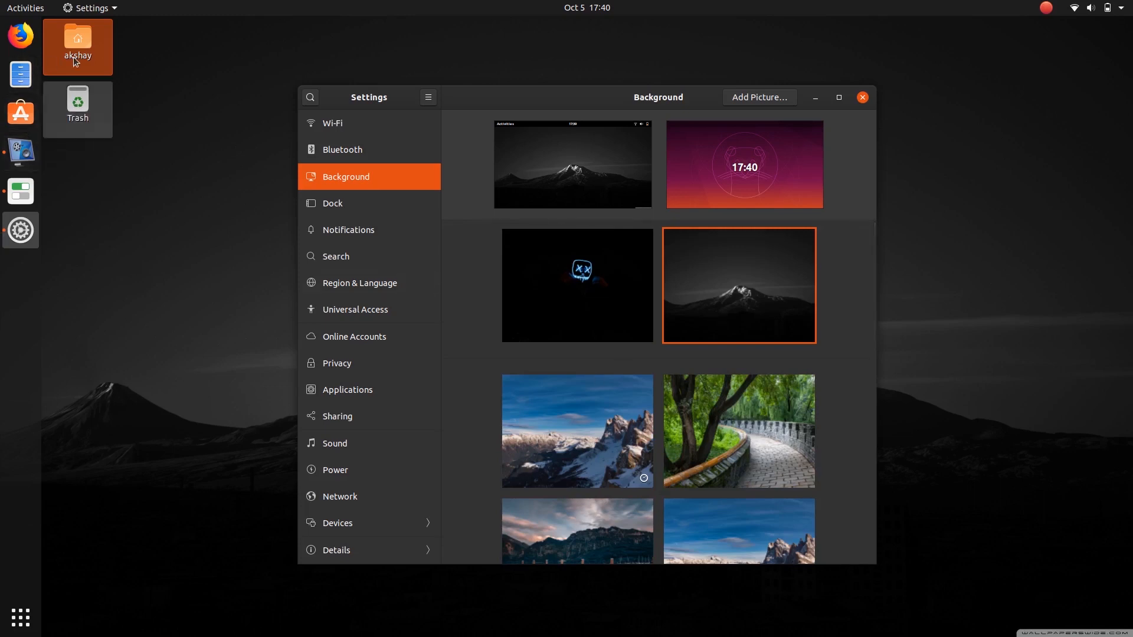
- Browse the home Pictures folder in Files, then restore the Background settings window
double_click(76, 43)
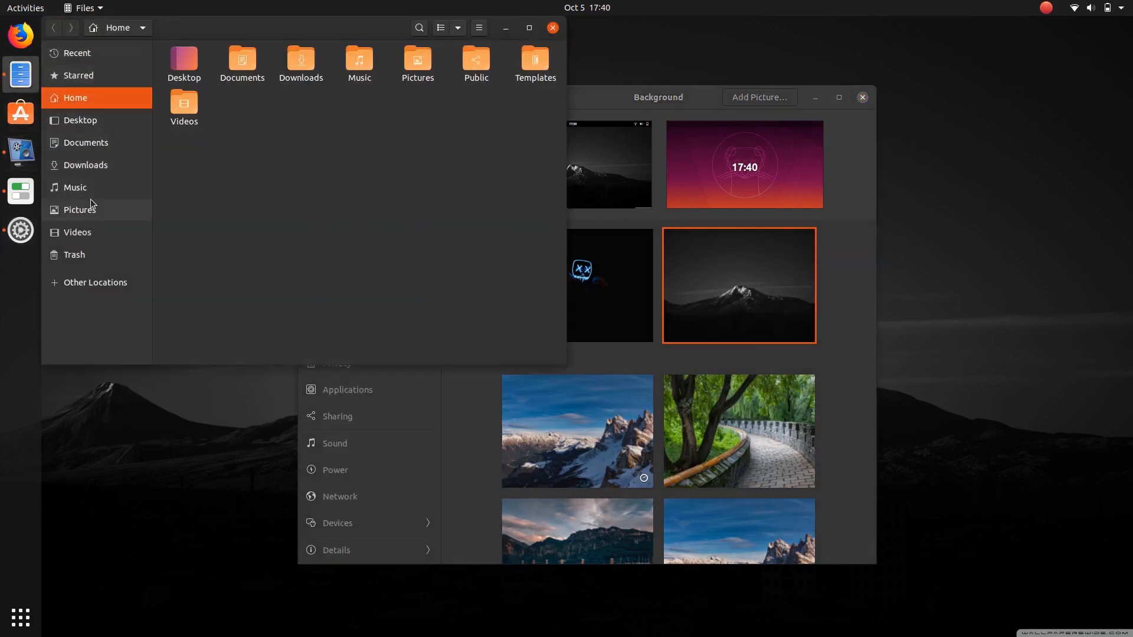
left_click(79, 210)
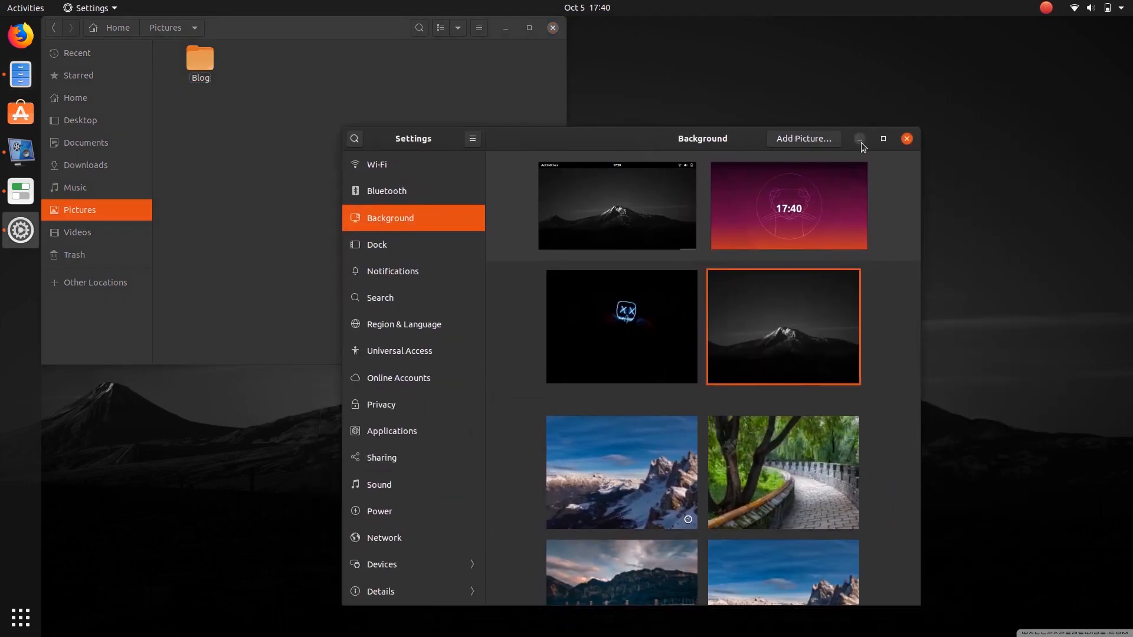
left_click(860, 139)
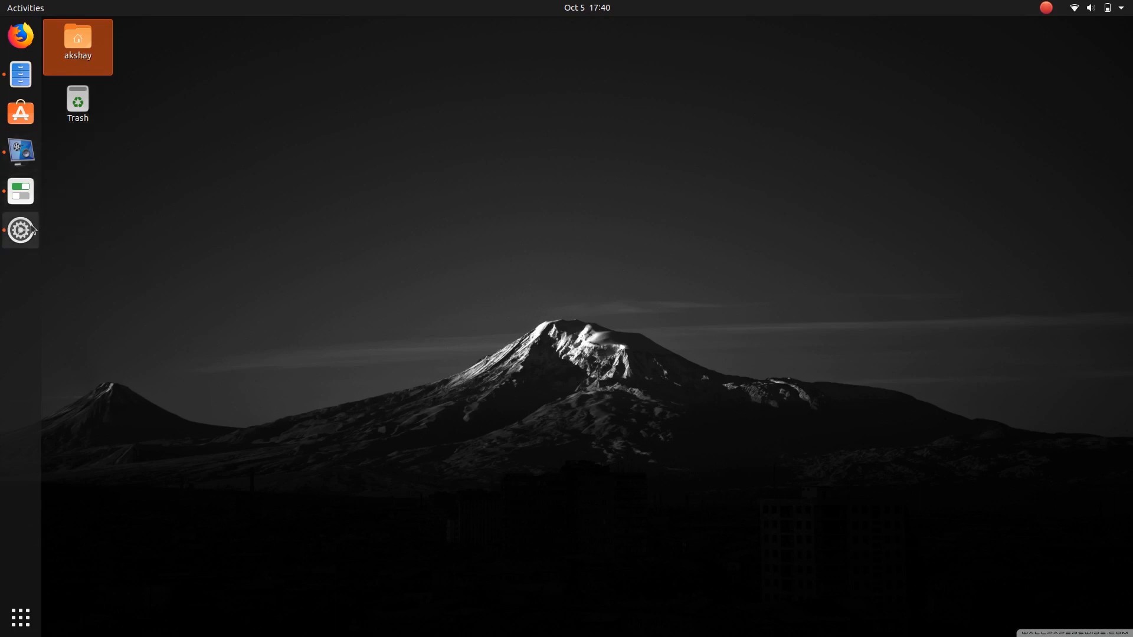
left_click(20, 231)
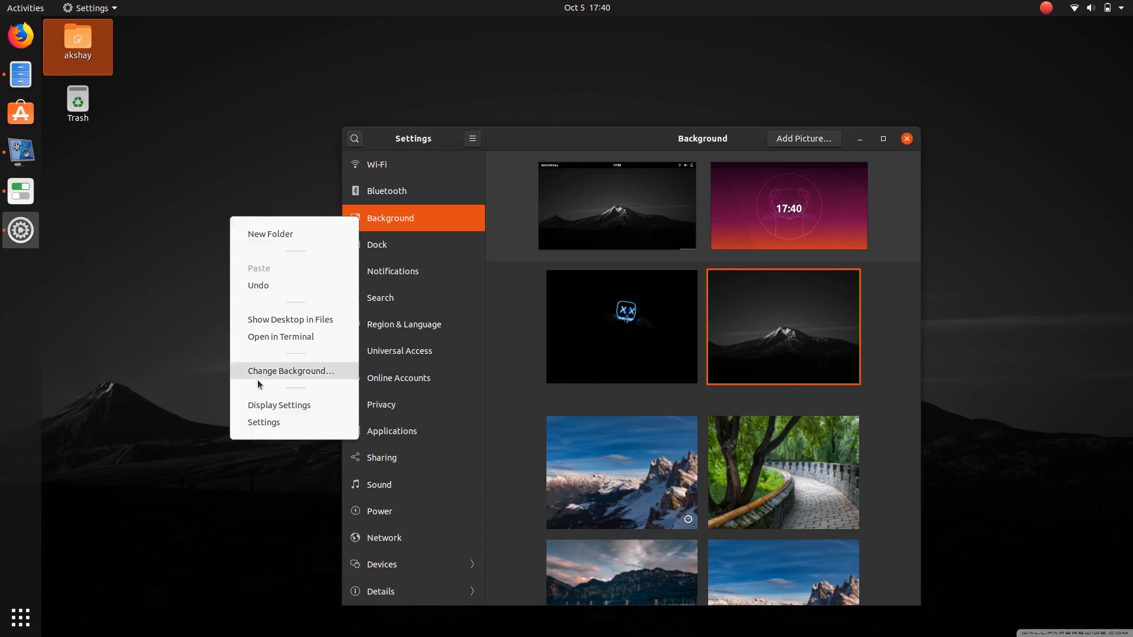
- Enable Night Light with the sunset-to-sunrise schedule in Display Settings, then close Settings
left_click(279, 405)
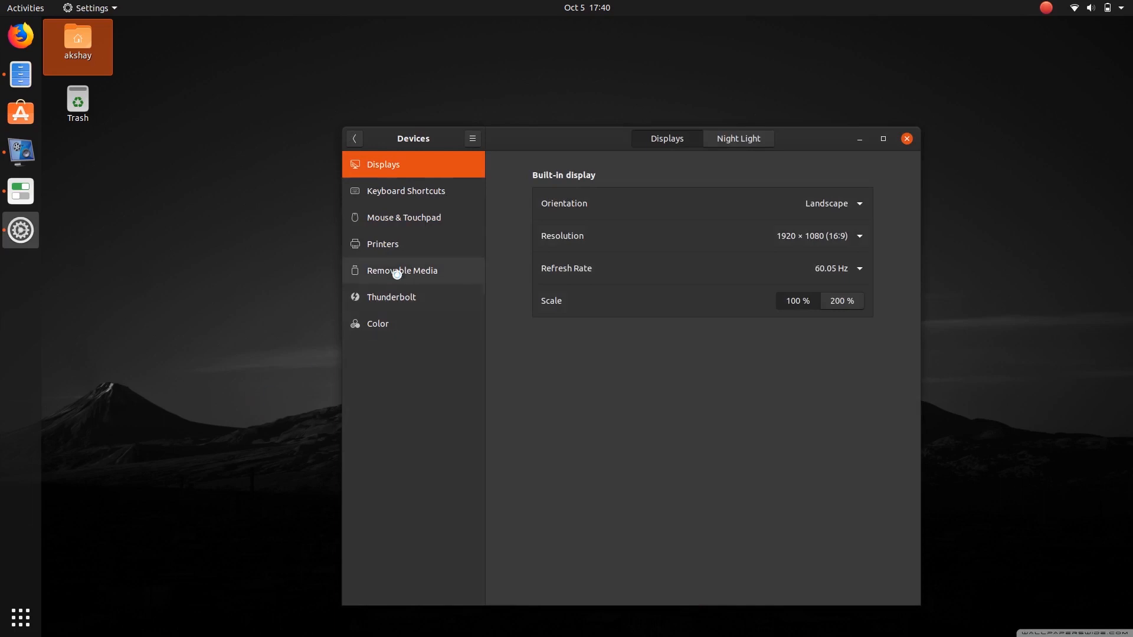
left_click(738, 138)
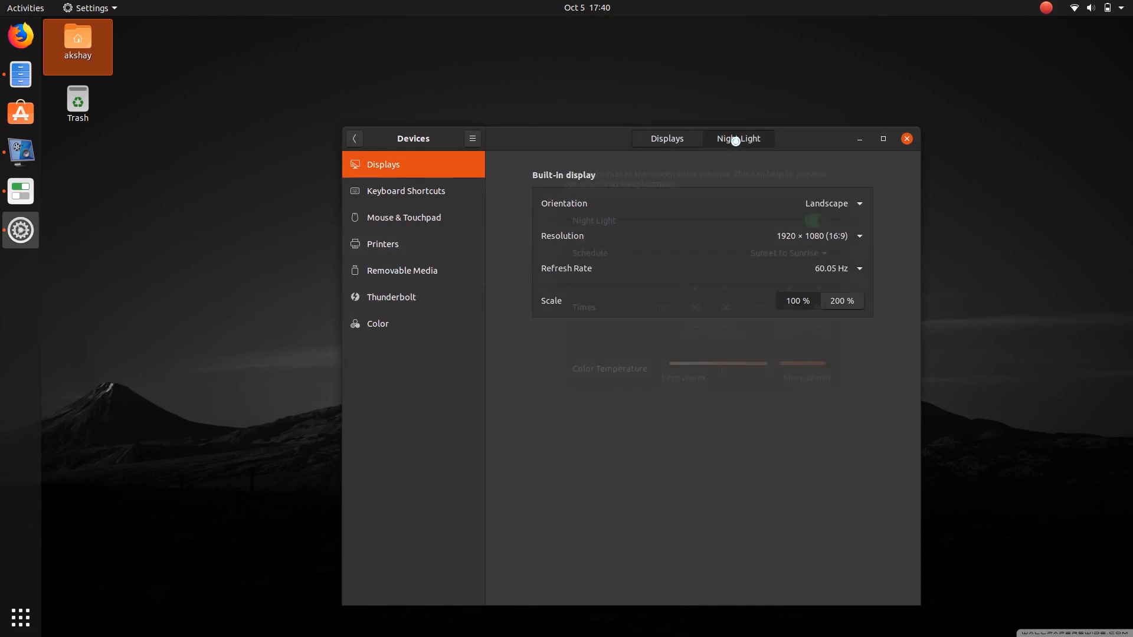
left_click(737, 138)
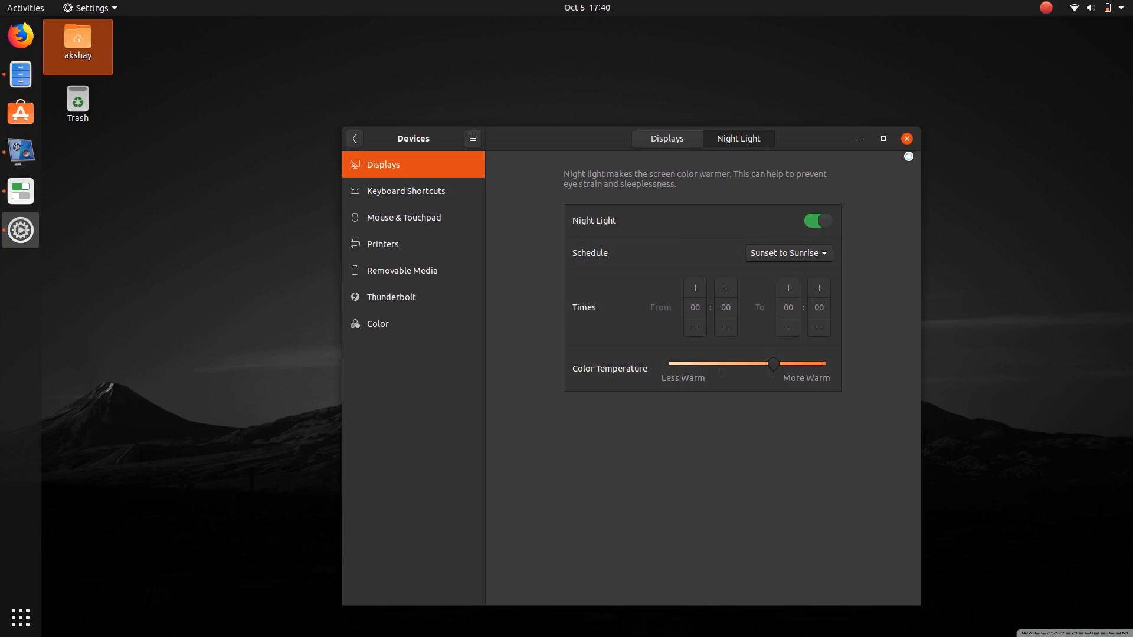
left_click(905, 138)
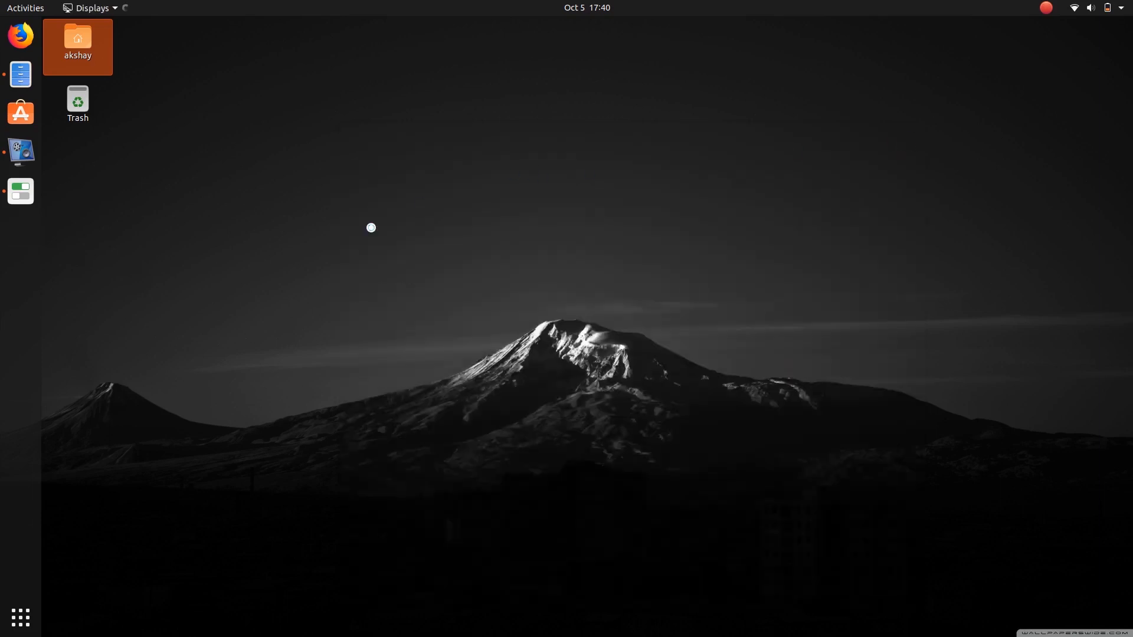
mouse_move(21, 618)
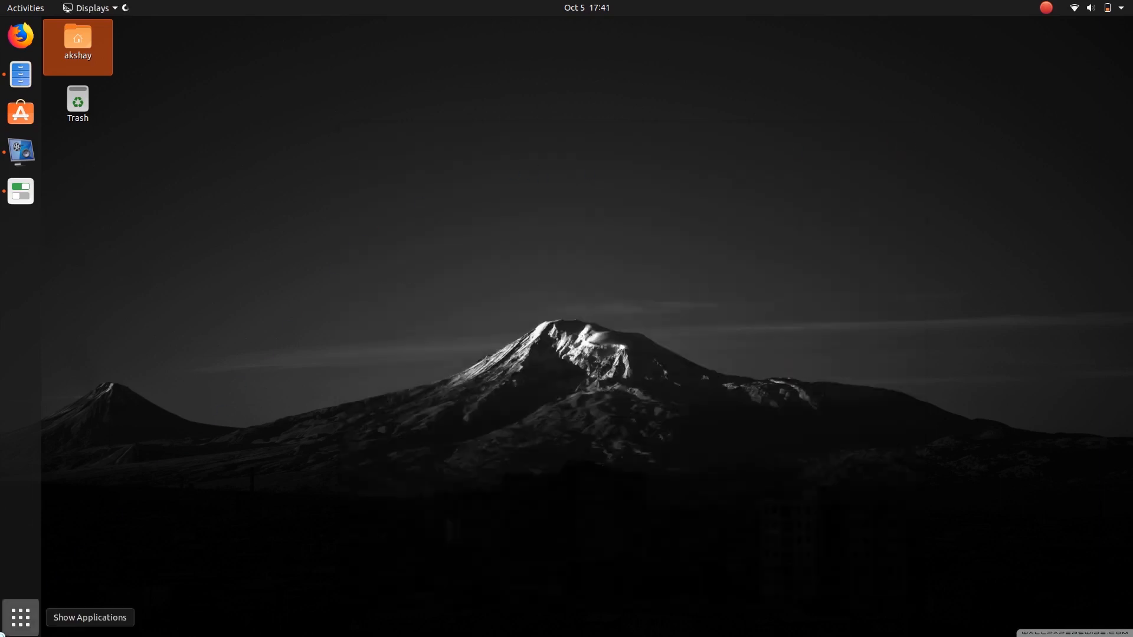
left_click(20, 618)
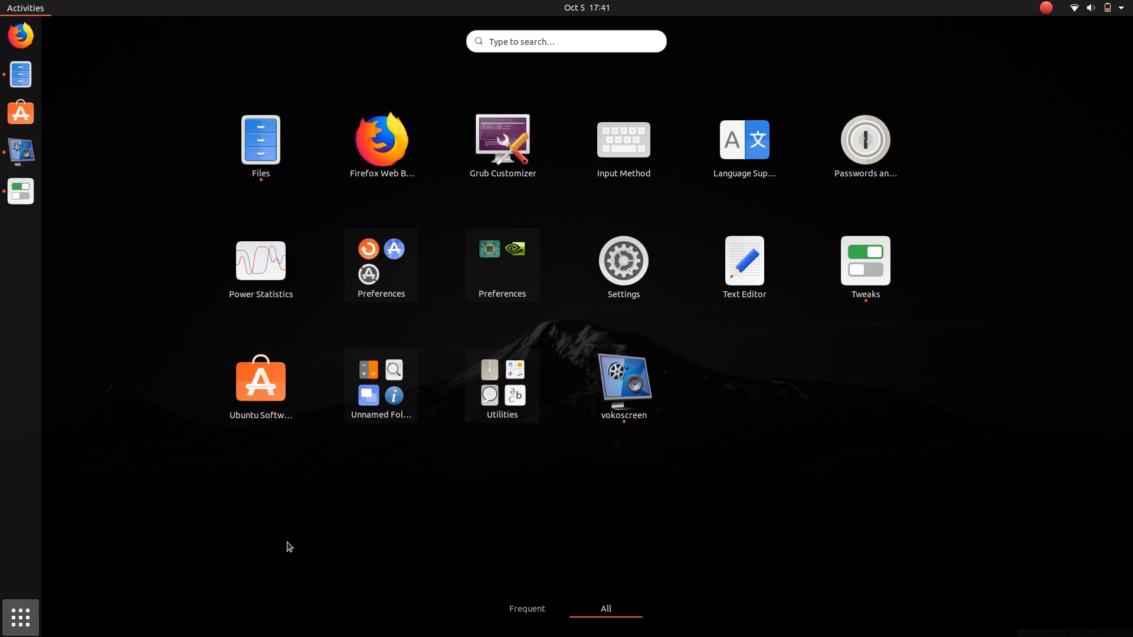
mouse_move(20, 621)
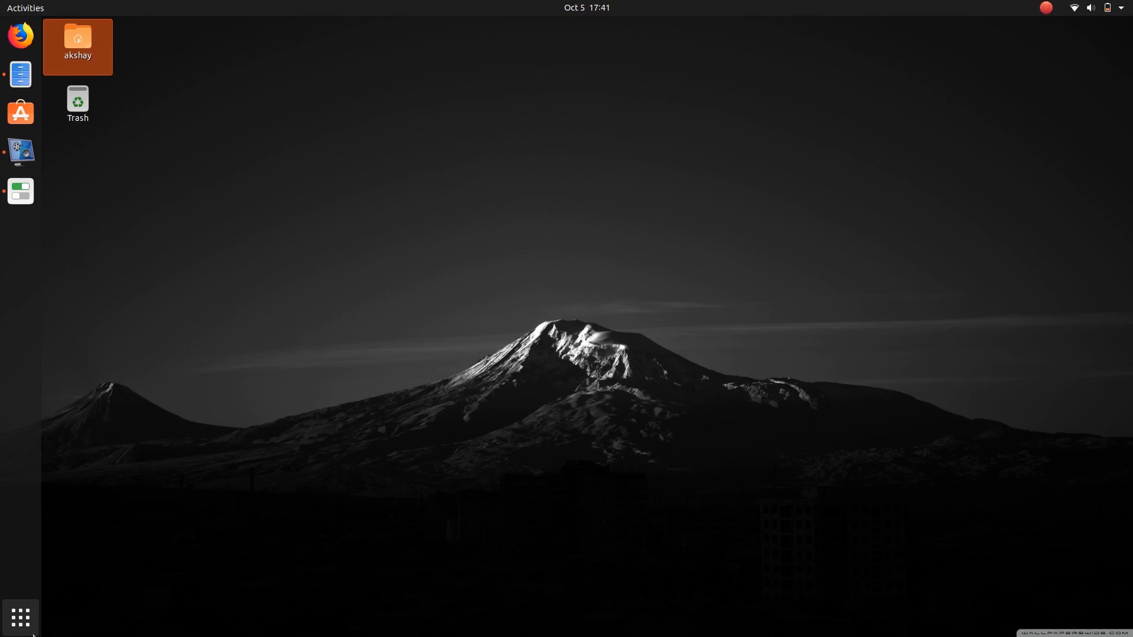
left_click(186, 541)
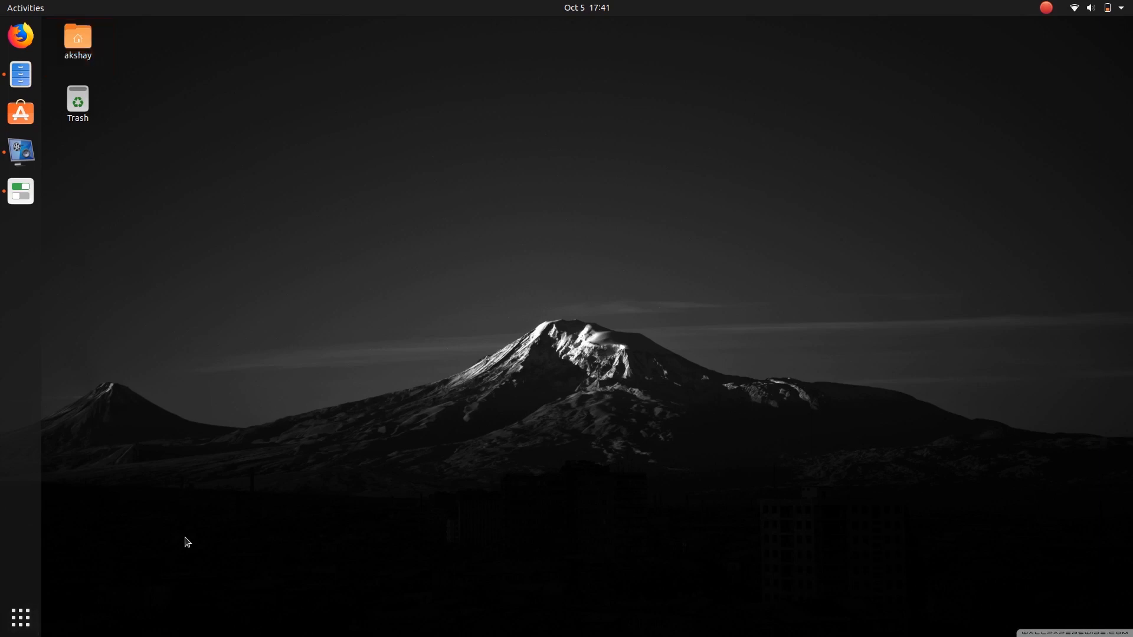